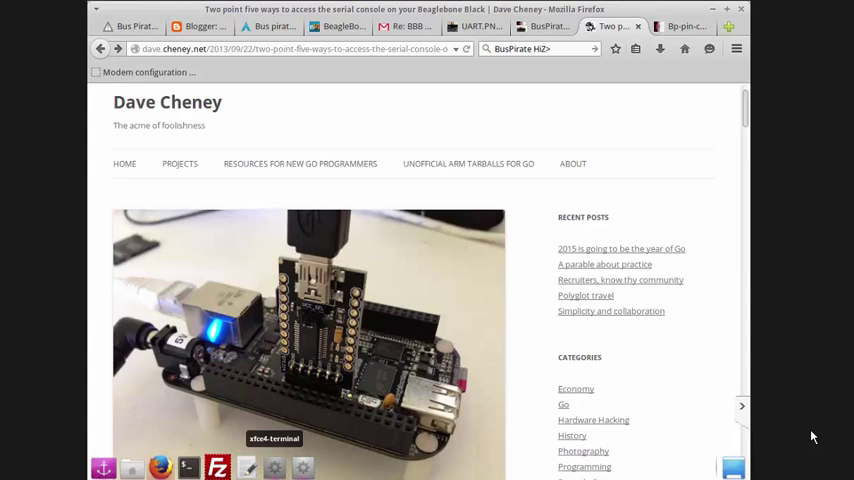
pyautogui.moveTo(448, 284)
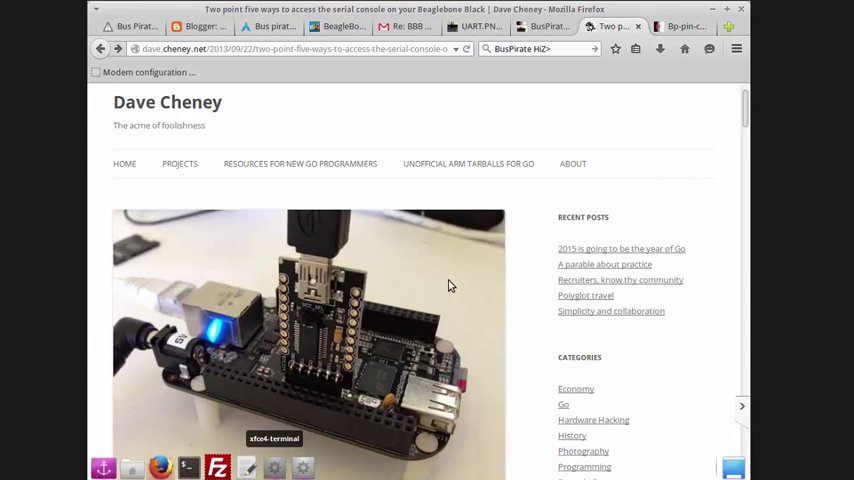
pyautogui.moveTo(428, 308)
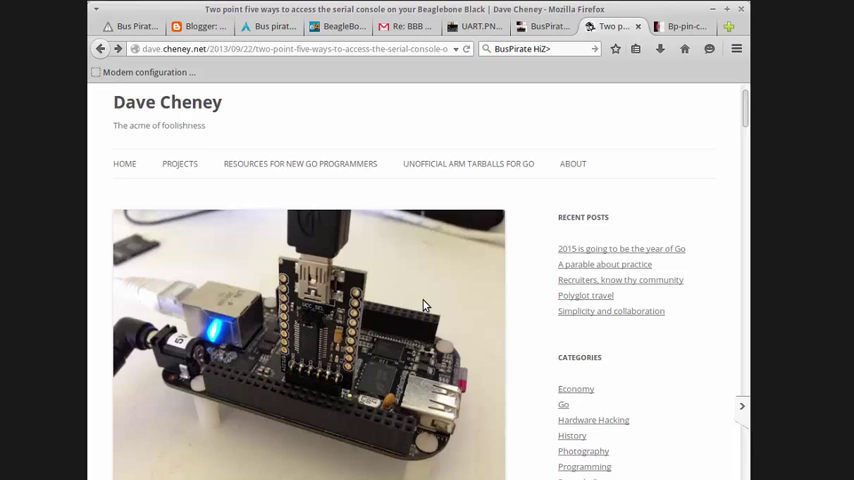
pyautogui.moveTo(410, 300)
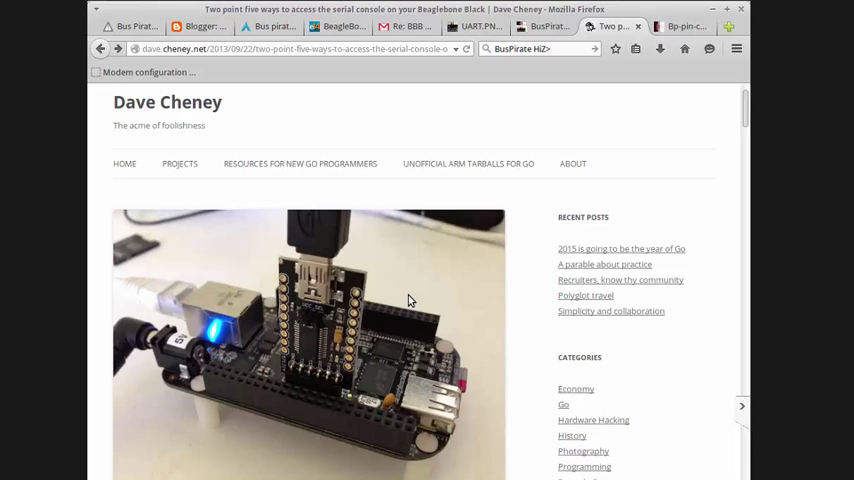
pyautogui.moveTo(436, 276)
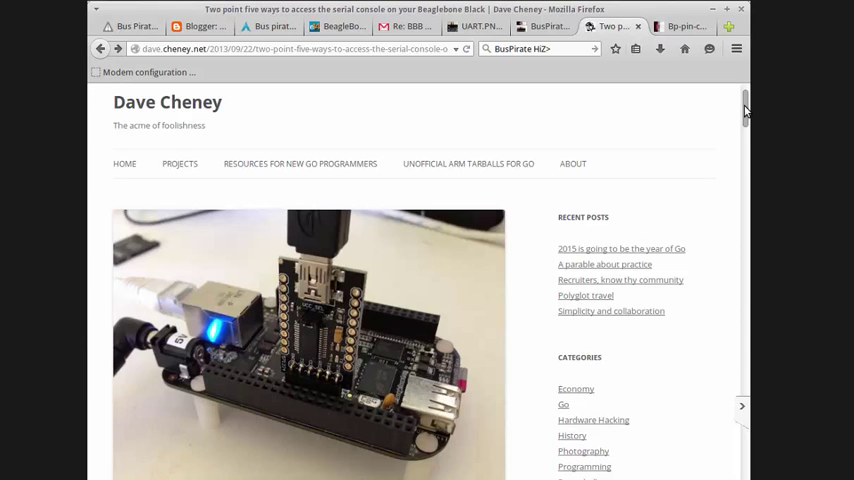
pyautogui.moveTo(212, 150)
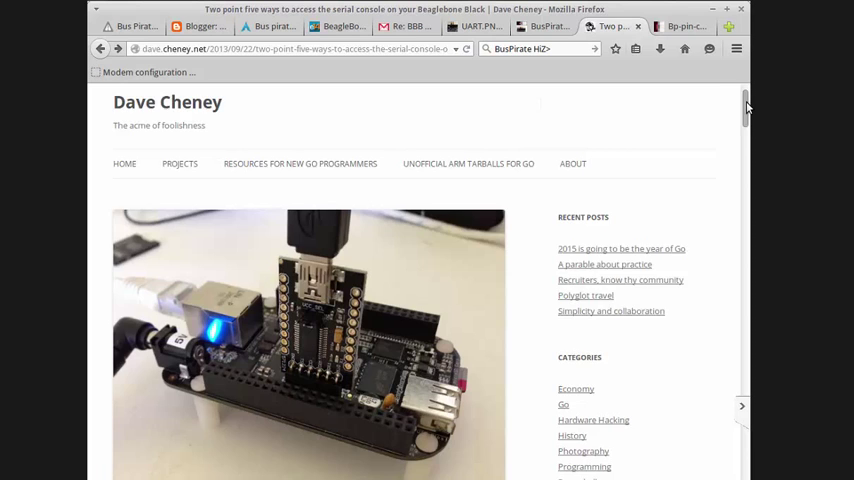
# Step: Scroll the blog post past the FTDI and PL2303 methods to the 'Method three, using a Bus Pirate' heading
pyautogui.scroll(-3)
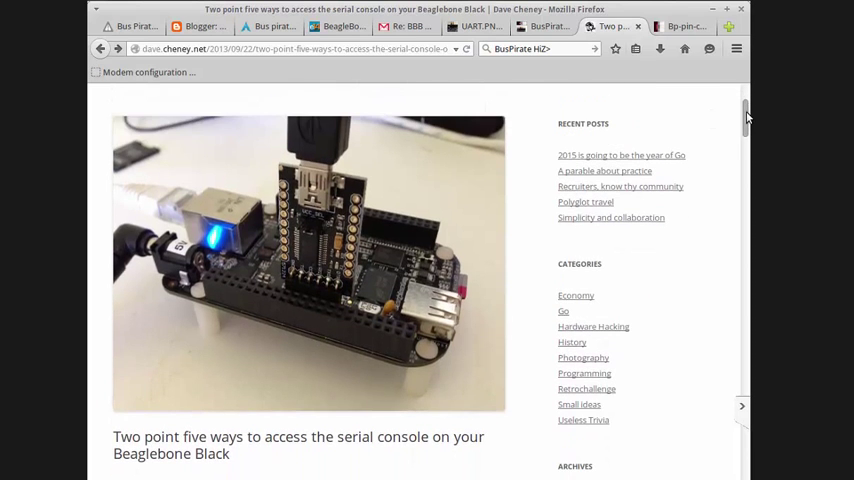
pyautogui.moveTo(112, 436); pyautogui.dragTo(228, 452)
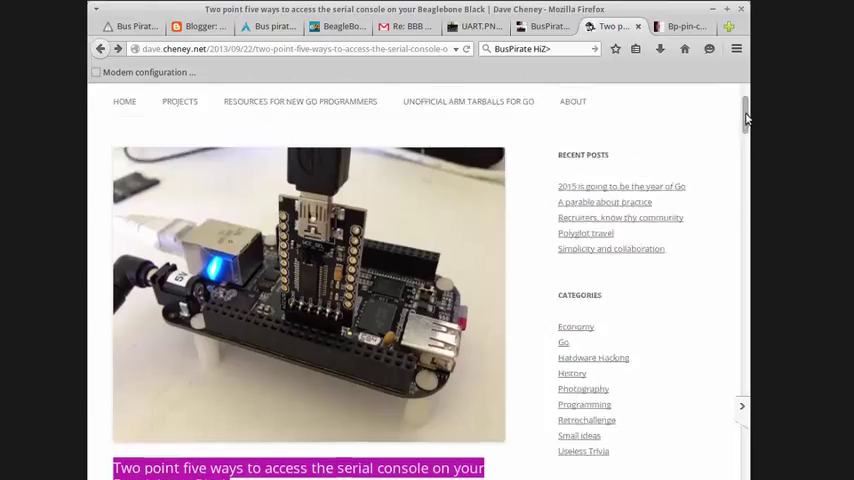
pyautogui.scroll(-3)
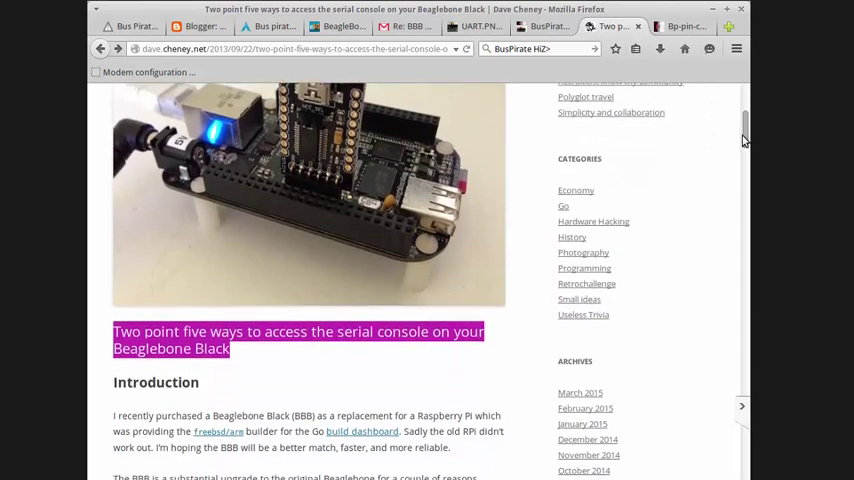
pyautogui.scroll(-3)
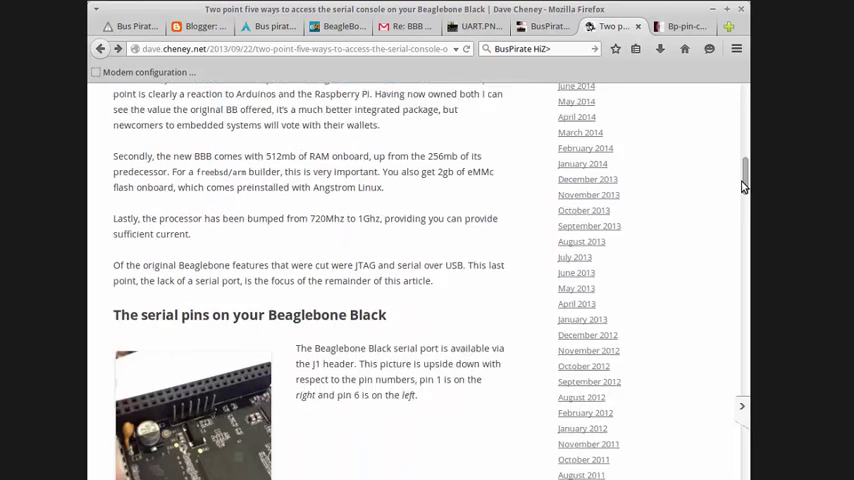
pyautogui.scroll(-3)
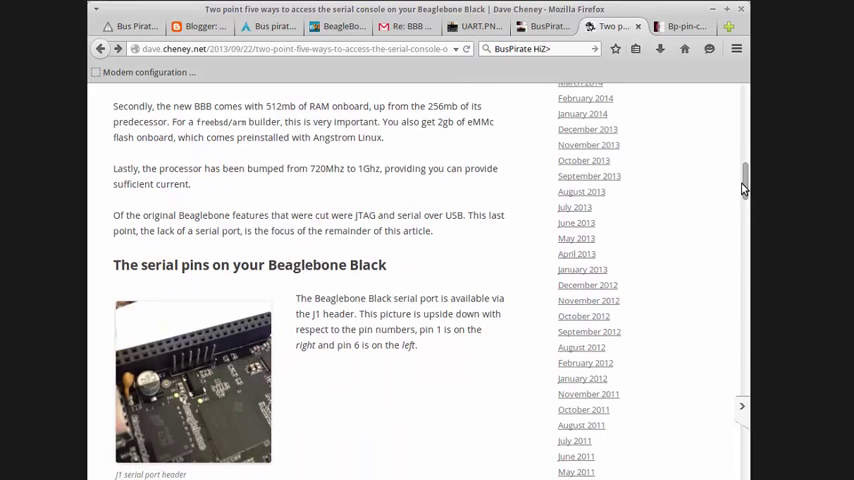
pyautogui.scroll(-3)
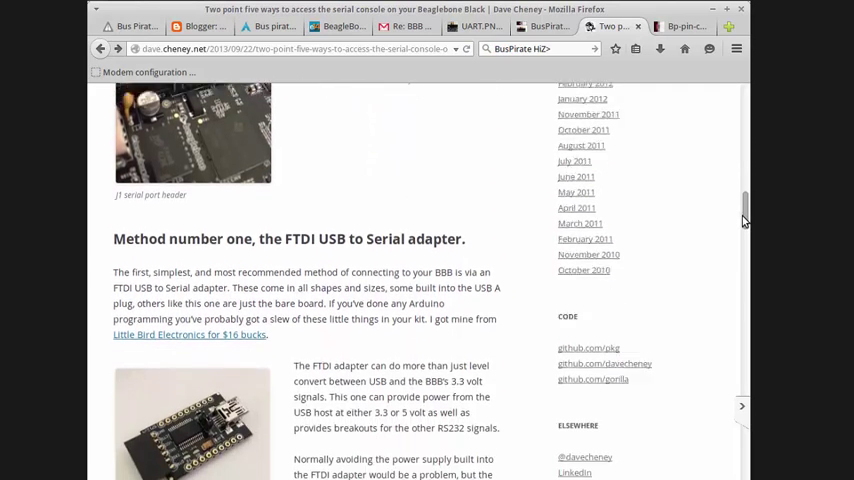
pyautogui.scroll(-3)
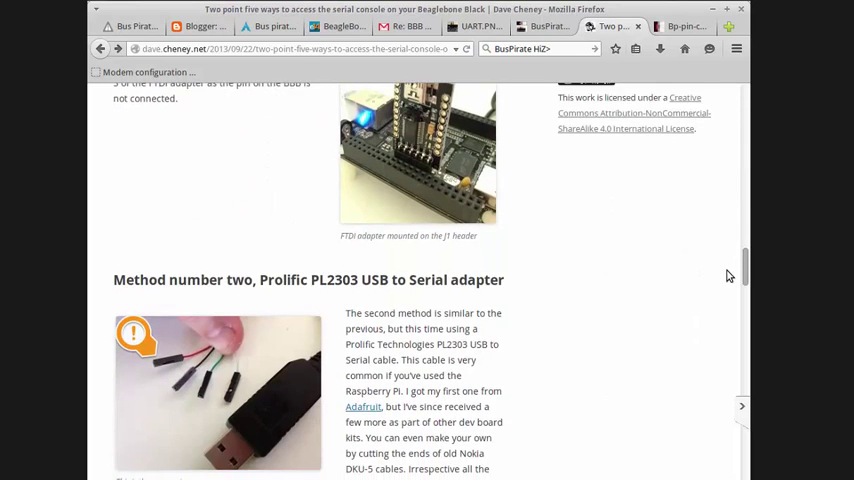
pyautogui.scroll(-3)
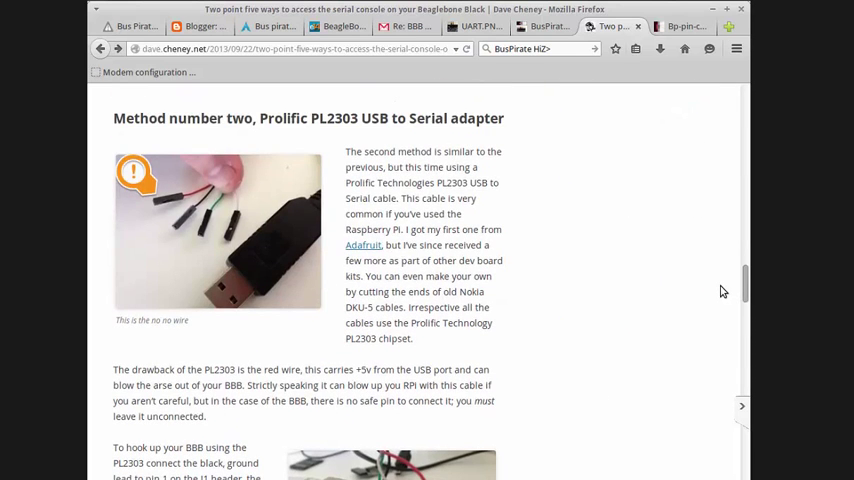
pyautogui.scroll(-3)
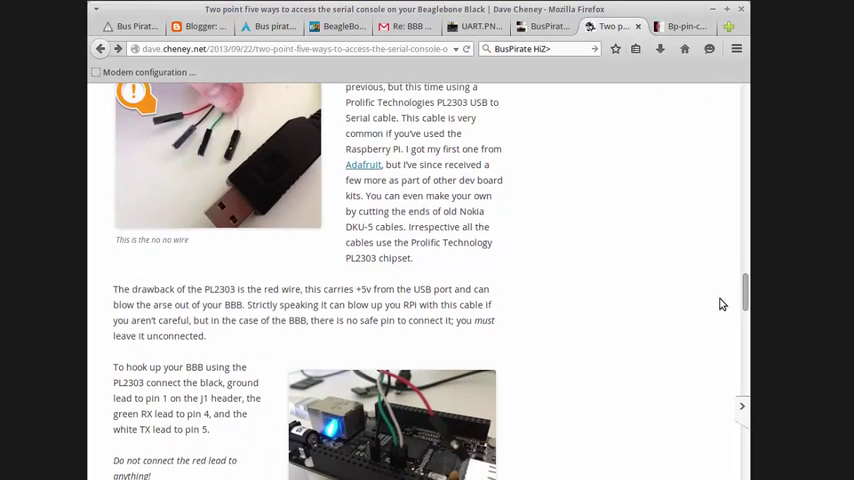
pyautogui.scroll(-3)
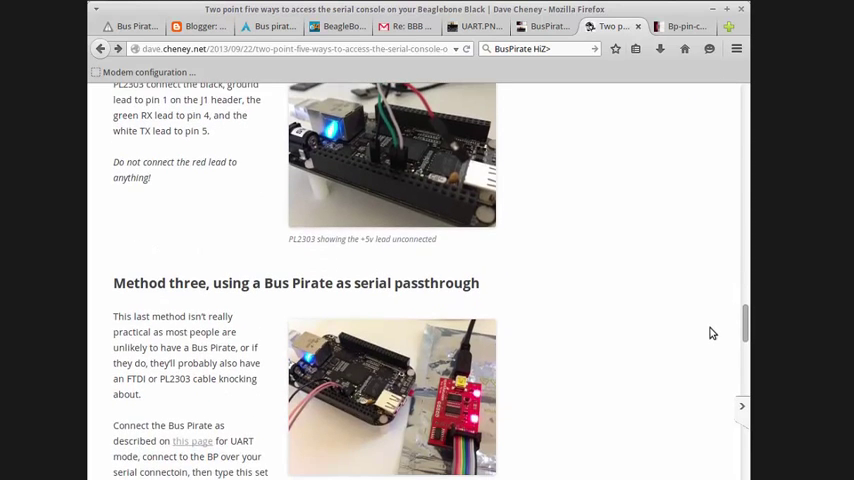
pyautogui.scroll(-3)
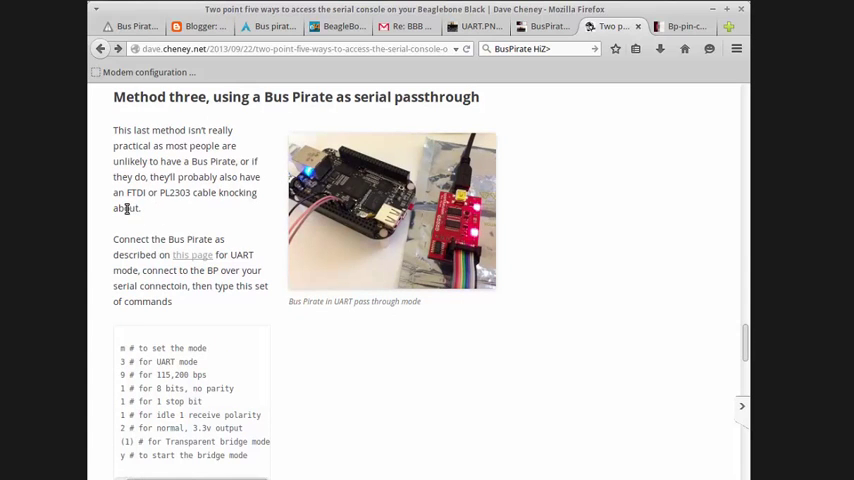
pyautogui.moveTo(146, 176); pyautogui.dragTo(148, 192)
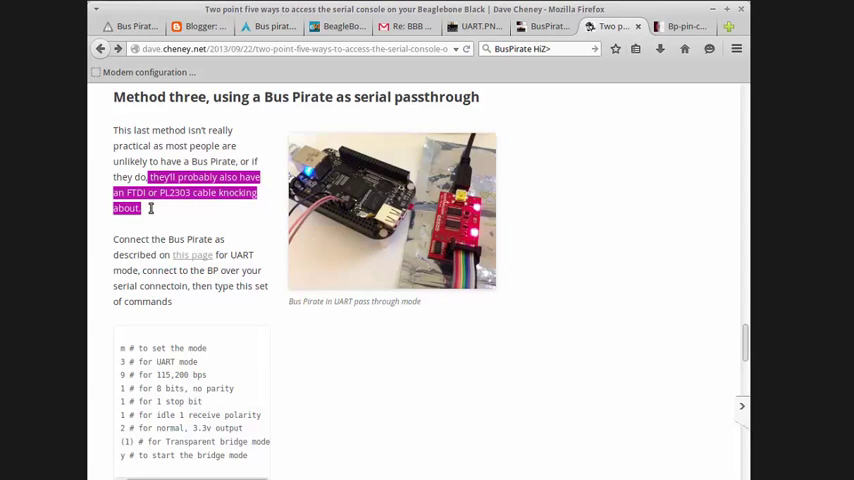
pyautogui.click(150, 208)
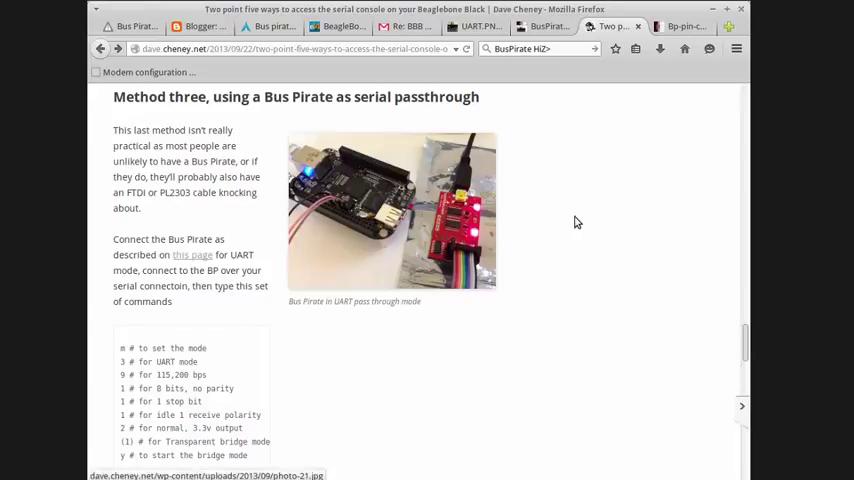
pyautogui.moveTo(584, 236)
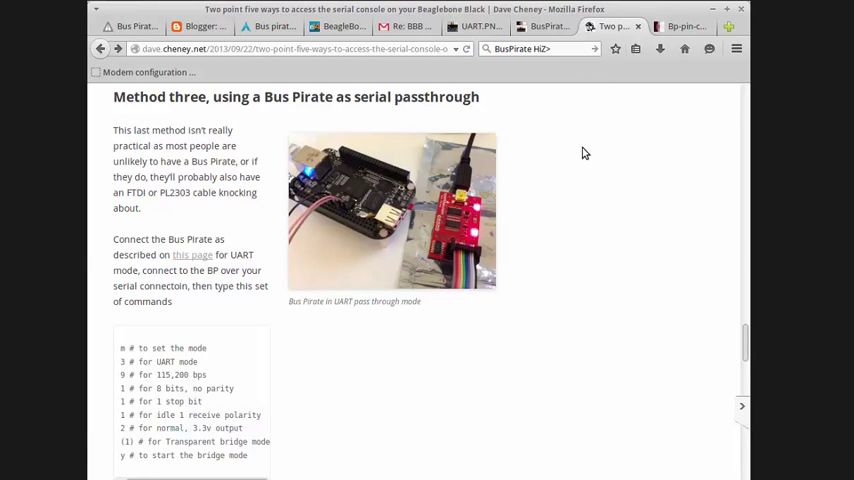
pyautogui.moveTo(620, 306)
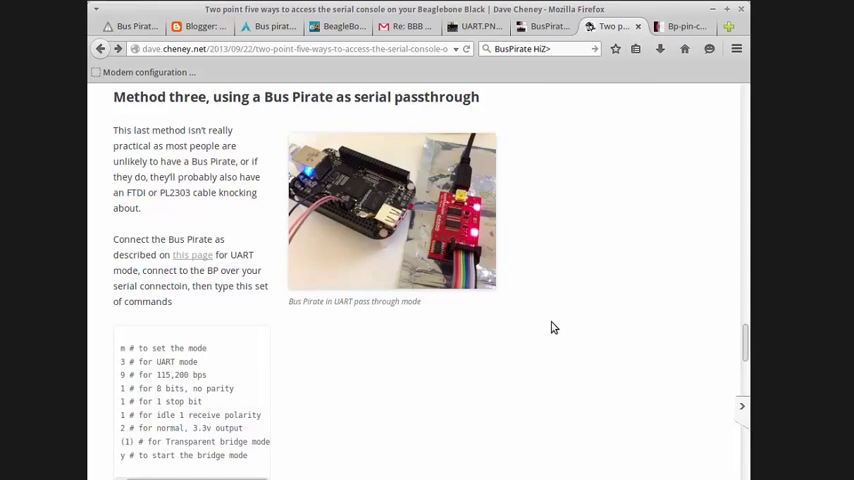
pyautogui.moveTo(456, 256)
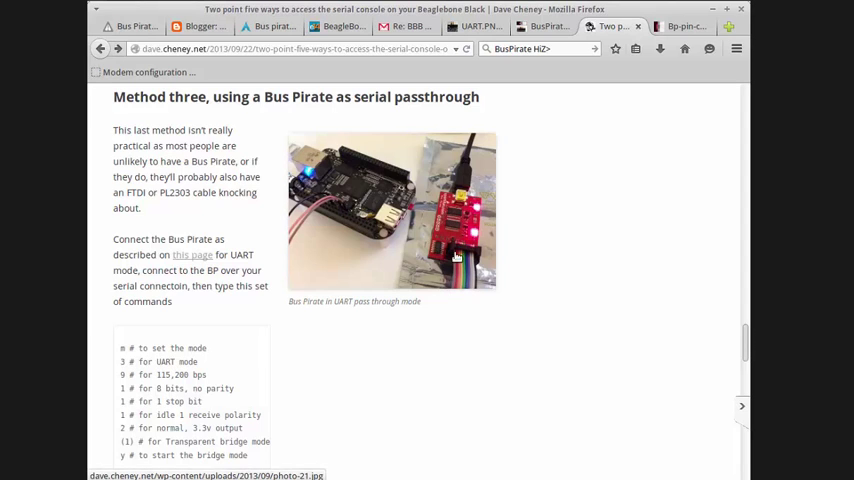
pyautogui.moveTo(468, 192)
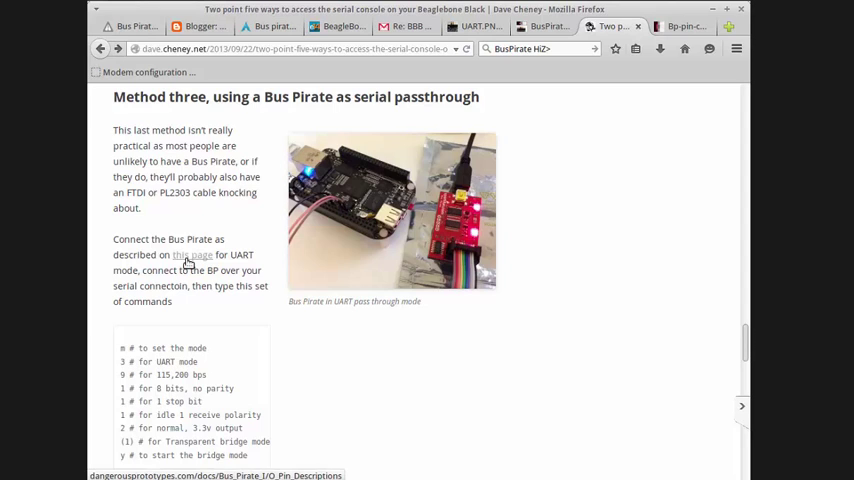
pyautogui.moveTo(482, 42)
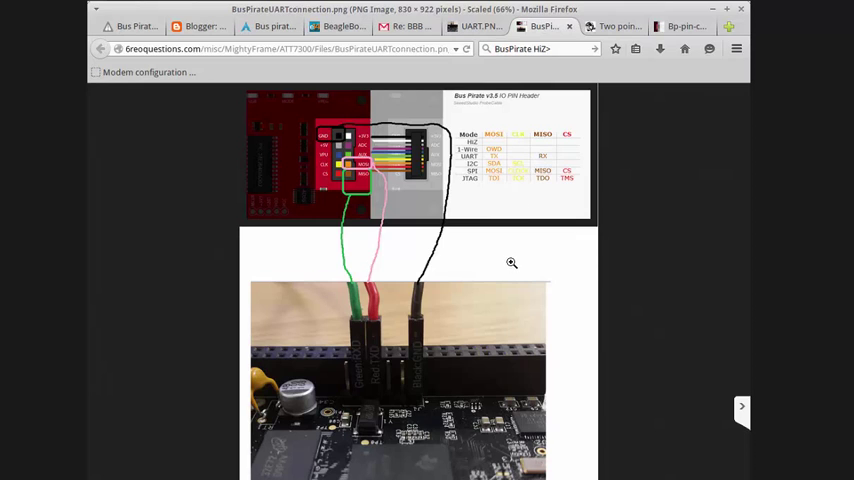
pyautogui.moveTo(412, 384)
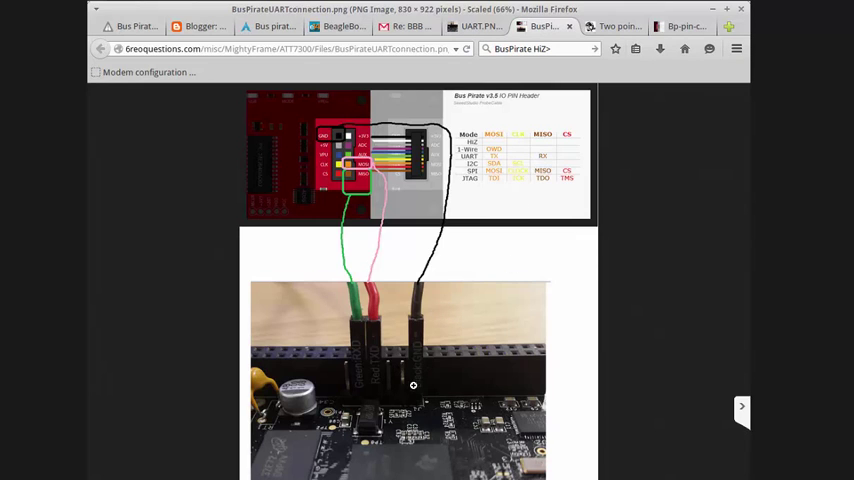
pyautogui.moveTo(346, 348)
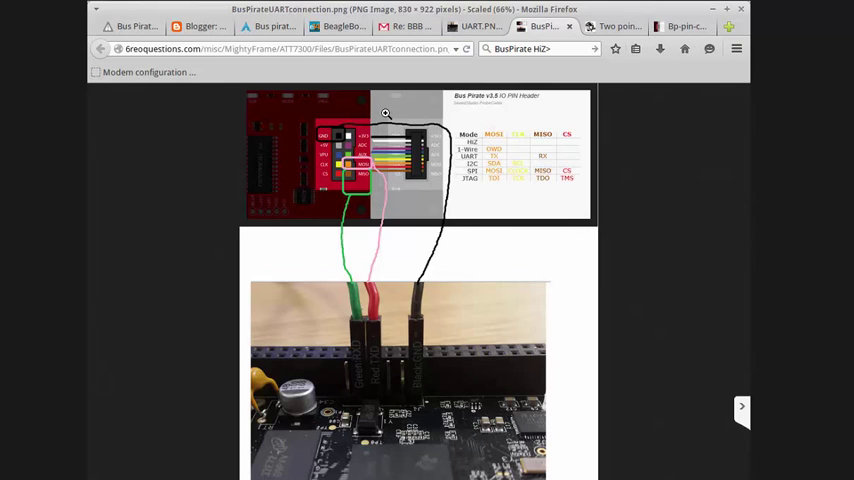
pyautogui.moveTo(328, 160)
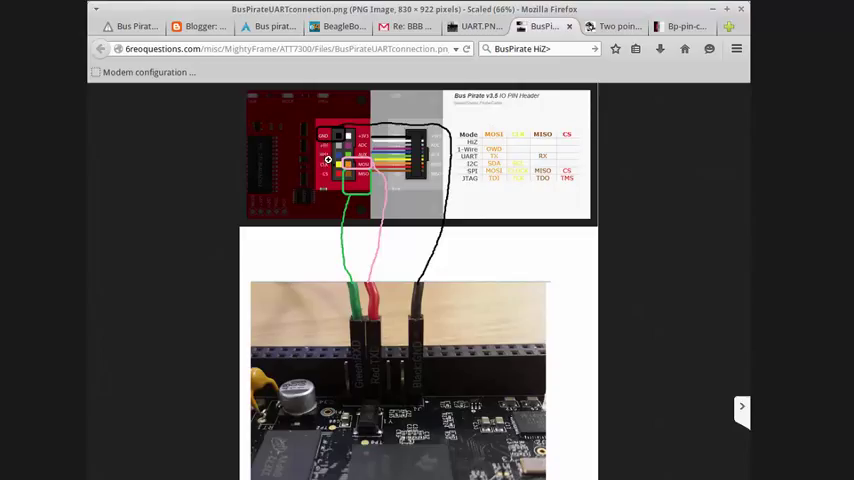
pyautogui.moveTo(332, 238)
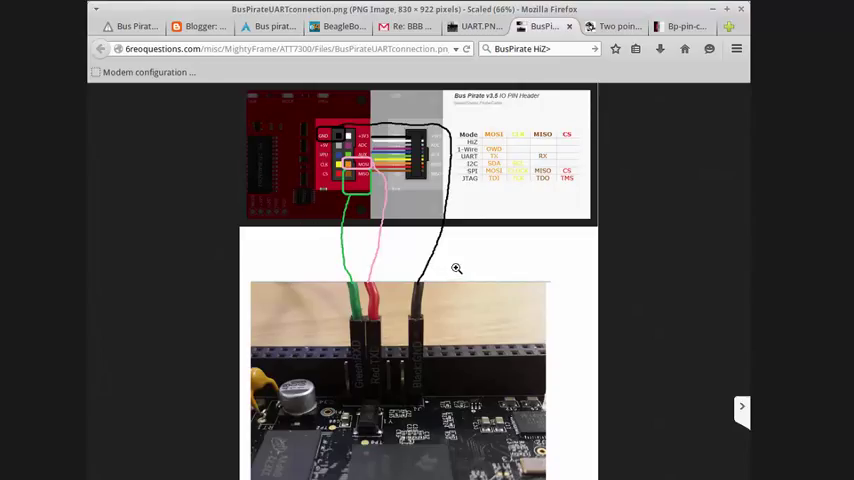
pyautogui.moveTo(350, 136)
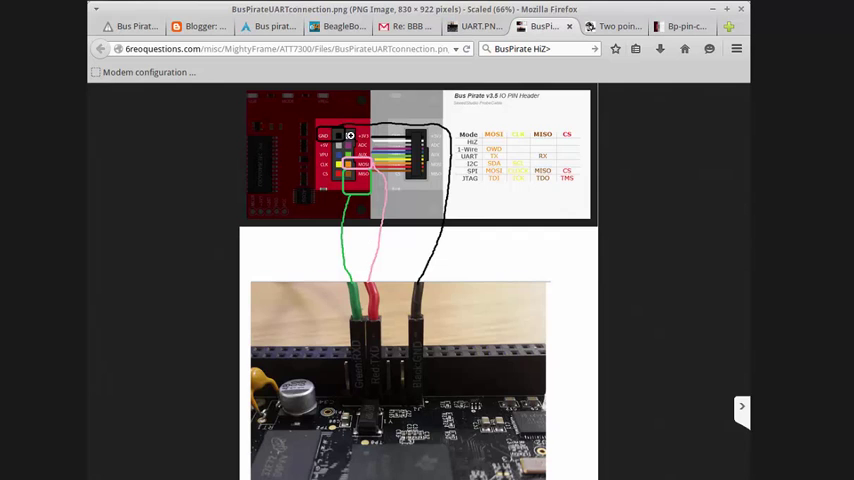
pyautogui.moveTo(344, 318)
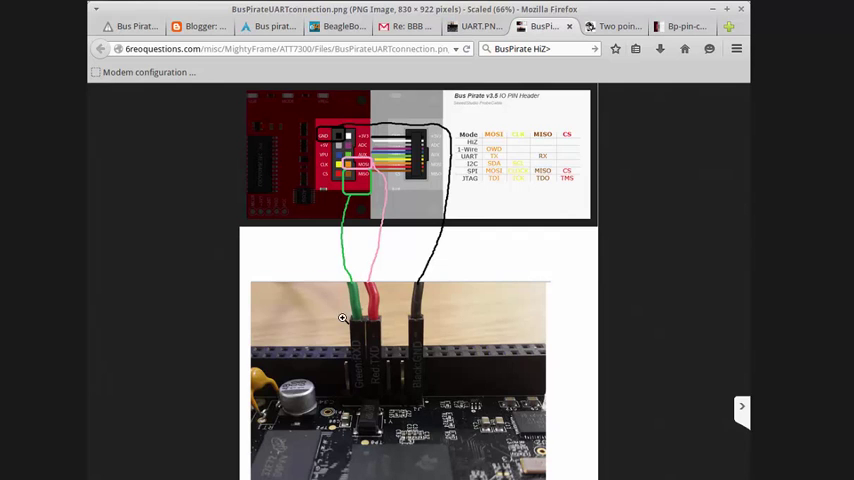
pyautogui.moveTo(368, 236)
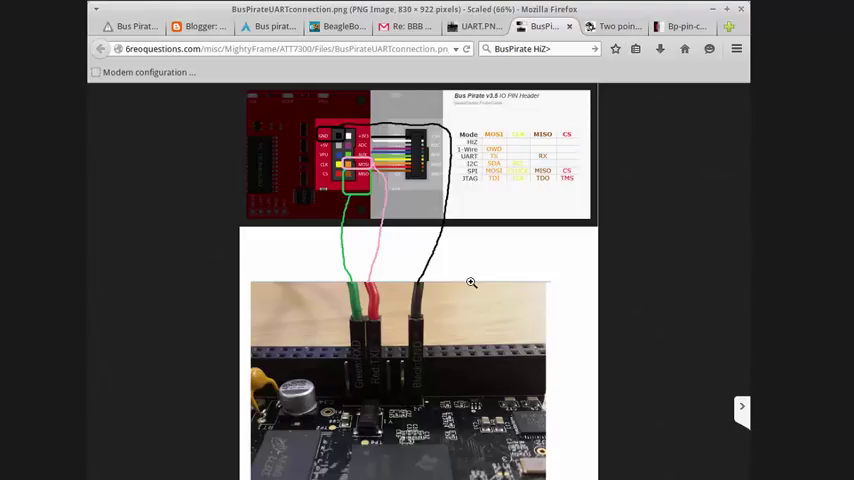
pyautogui.moveTo(460, 276)
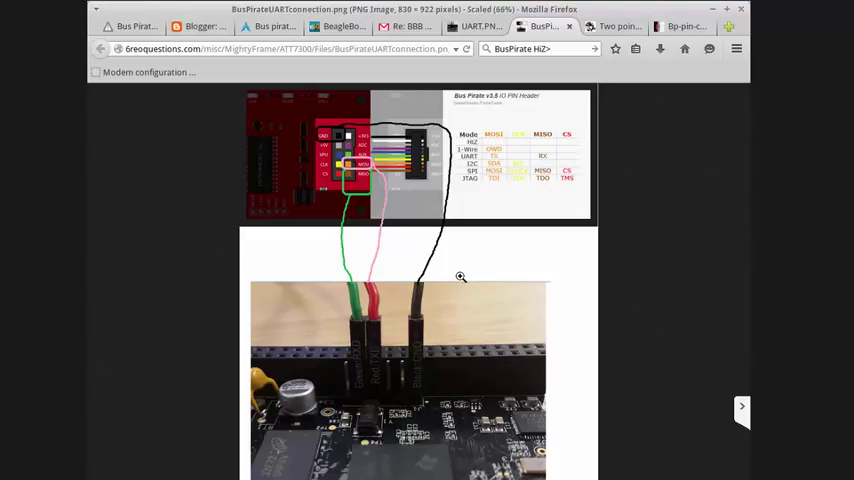
pyautogui.moveTo(500, 192)
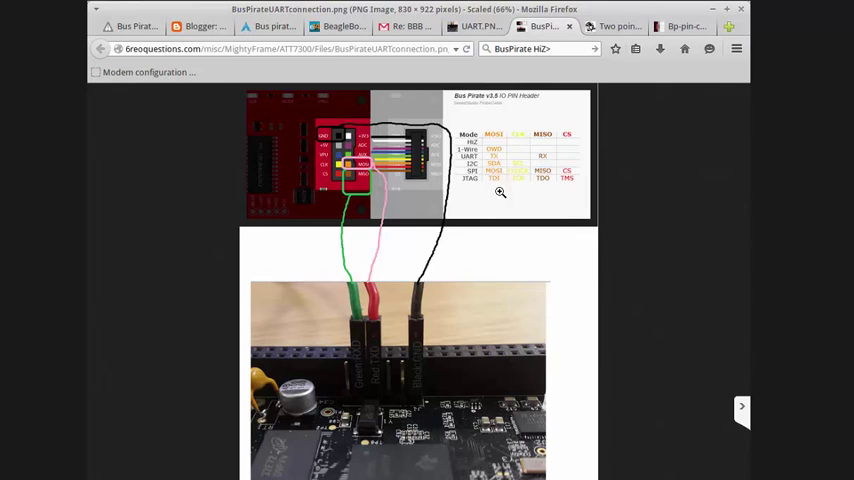
pyautogui.moveTo(374, 360)
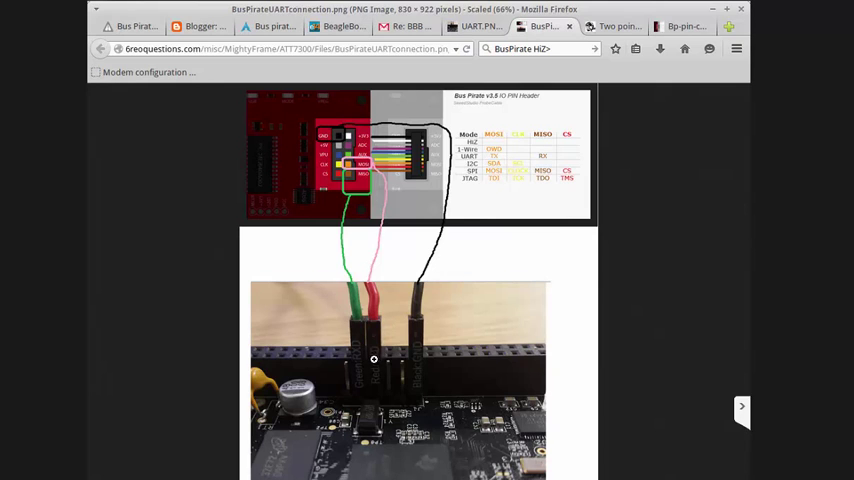
pyautogui.moveTo(376, 340)
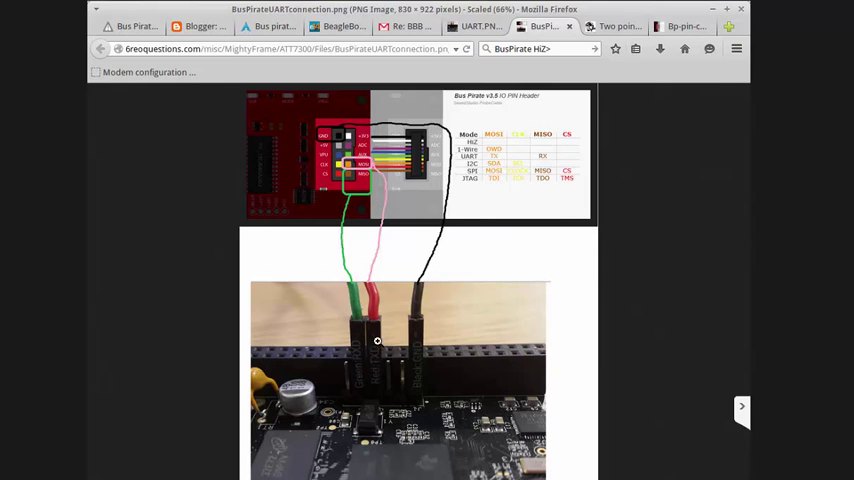
pyautogui.moveTo(520, 188)
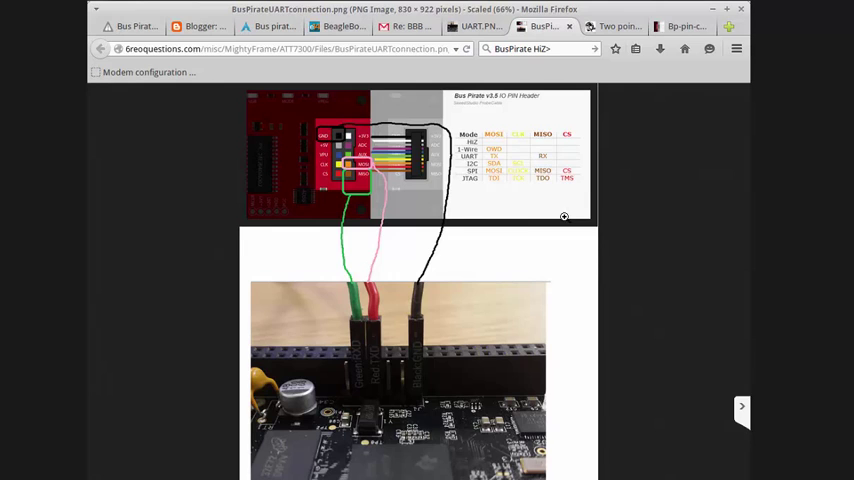
pyautogui.moveTo(420, 304)
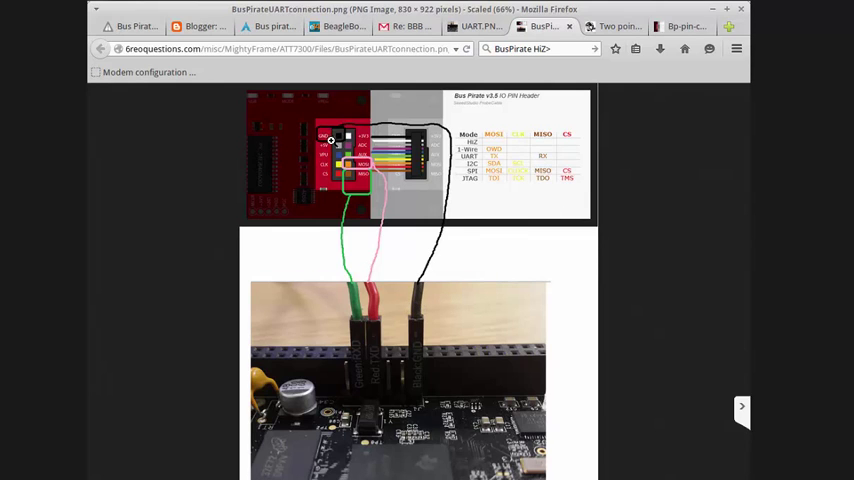
pyautogui.moveTo(378, 384)
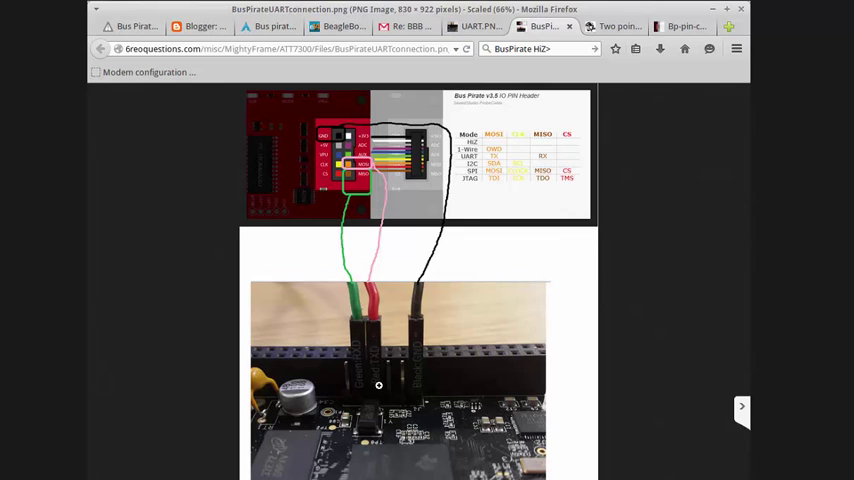
pyautogui.moveTo(376, 380)
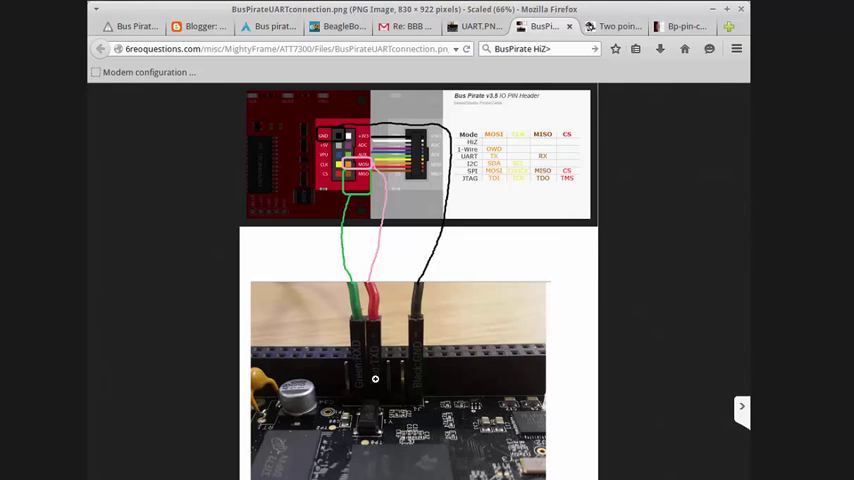
pyautogui.moveTo(380, 212)
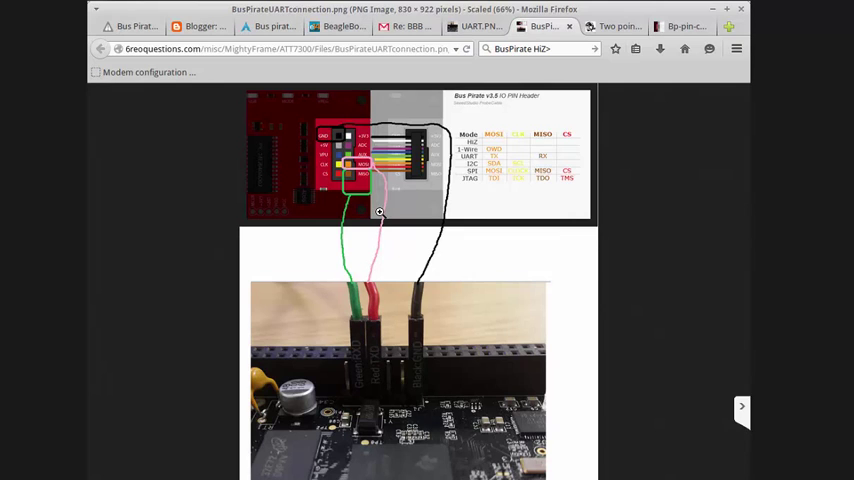
pyautogui.moveTo(490, 158)
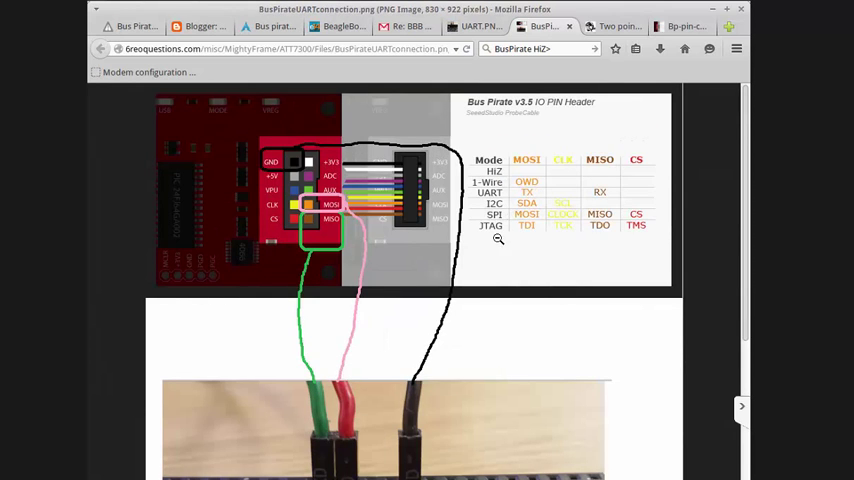
pyautogui.moveTo(318, 432)
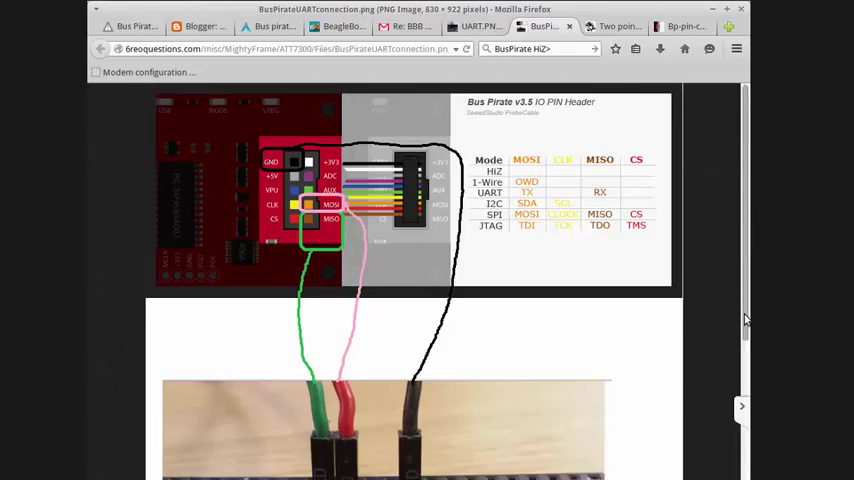
# Step: Scroll the full-size UART connection image to the Bus Pirate v3.6 IO pin header diagram and wires
pyautogui.scroll(-3)
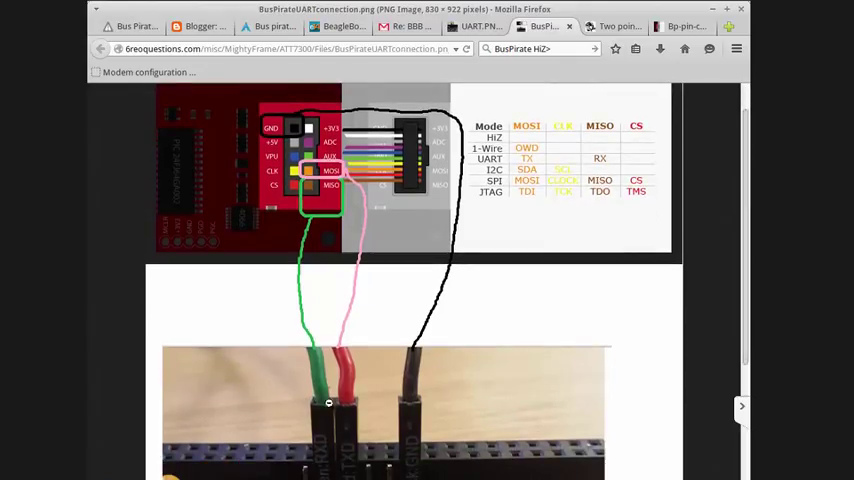
pyautogui.moveTo(328, 204)
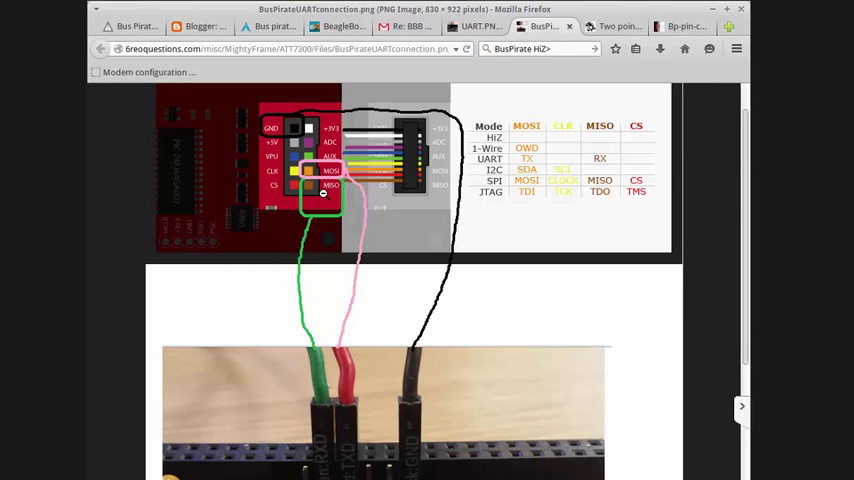
pyautogui.moveTo(252, 264)
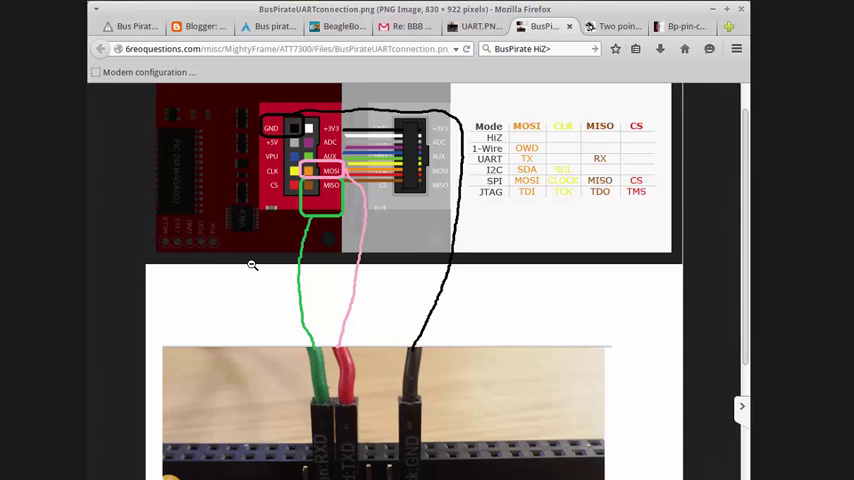
pyautogui.moveTo(470, 214)
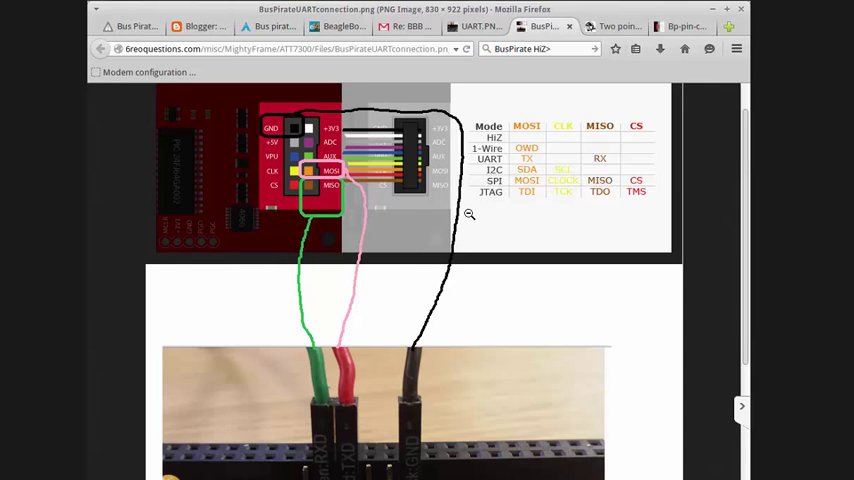
pyautogui.moveTo(444, 40)
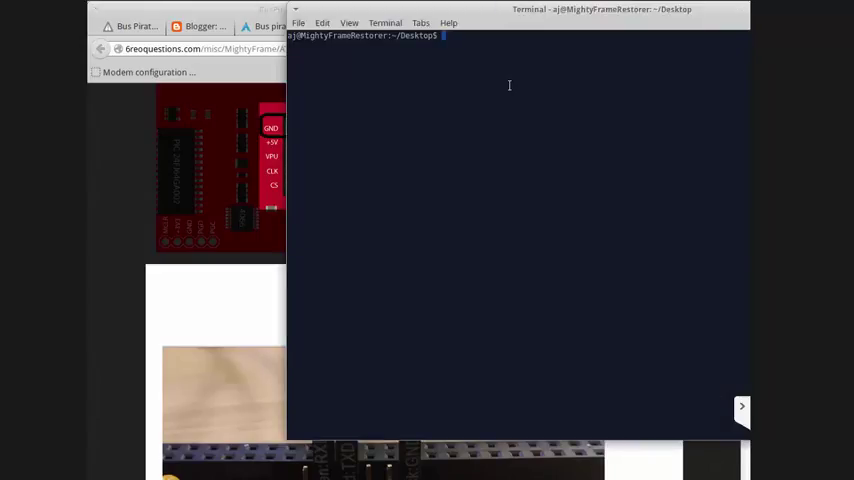
pyautogui.moveTo(212, 108)
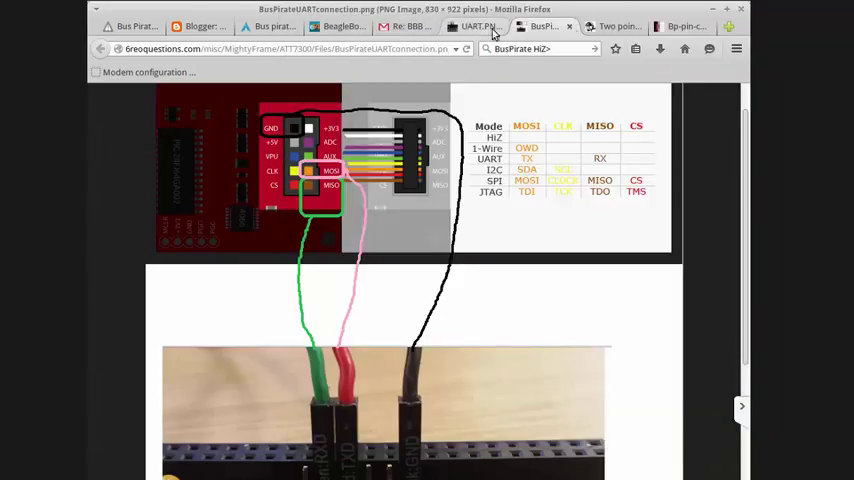
# Step: Run dmesg | tail in the terminal to find the FTDI serial converter attached as ttyUSB2
pyautogui.click(614, 26)
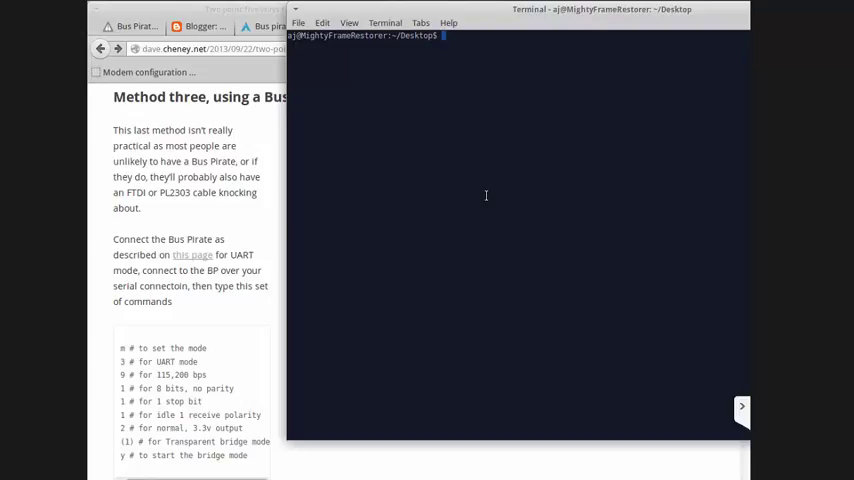
pyautogui.write('dmesg | tail')
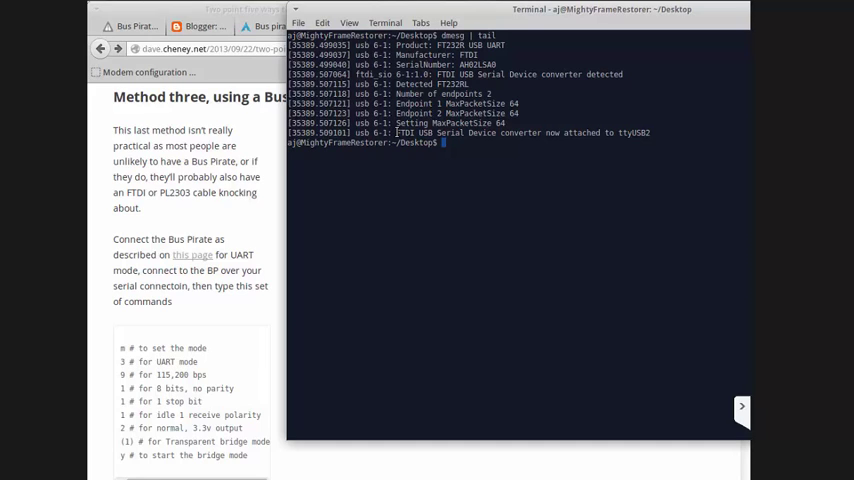
pyautogui.moveTo(396, 132); pyautogui.dragTo(478, 132)
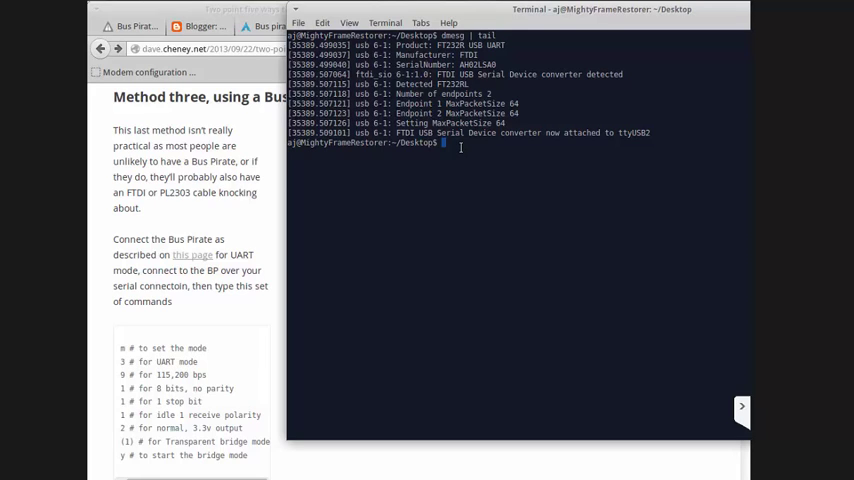
pyautogui.write('dmesg | tail')
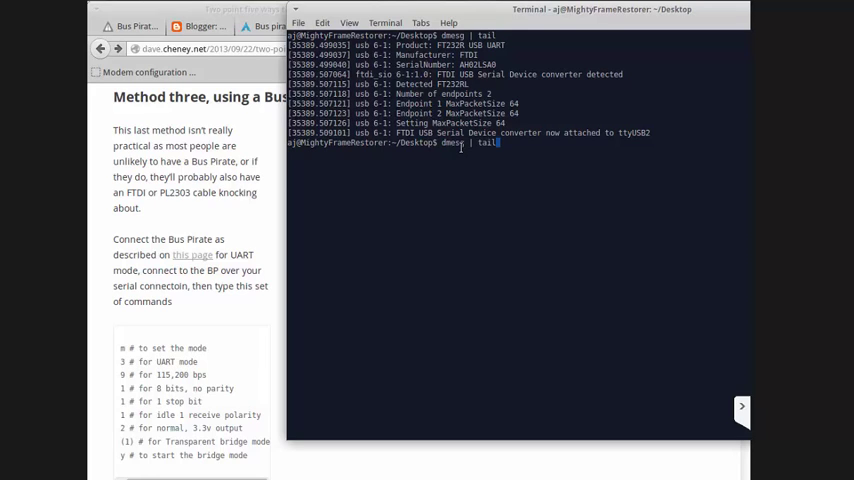
# Step: Connect to the Bus Pirate with sudo screen /dev/ttyUSB2 115200
pyautogui.write('sudo screen /dev/ttyUSB2 115200')
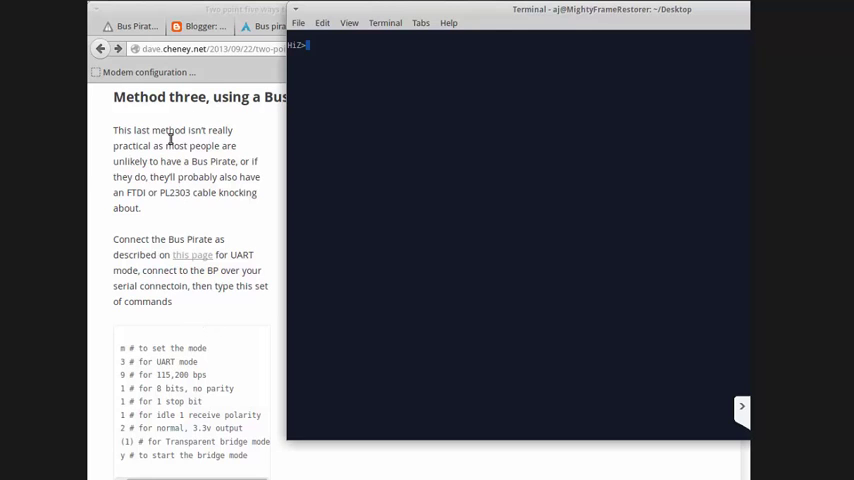
pyautogui.moveTo(120, 346)
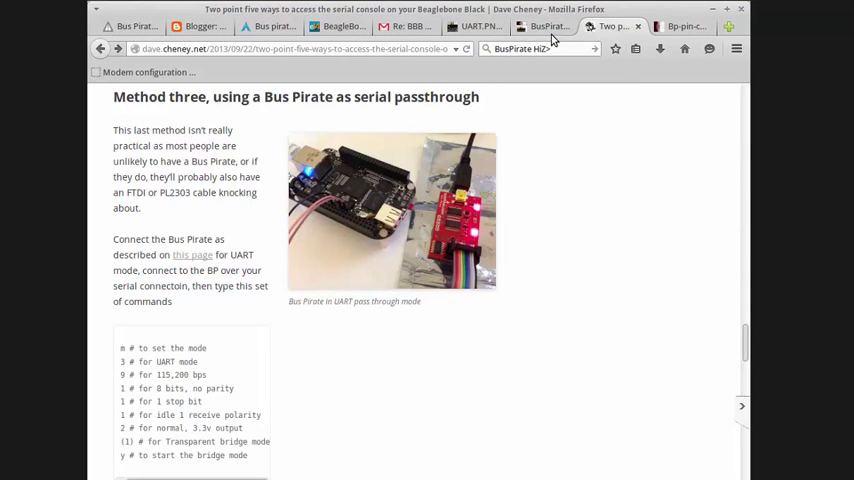
pyautogui.moveTo(200, 374)
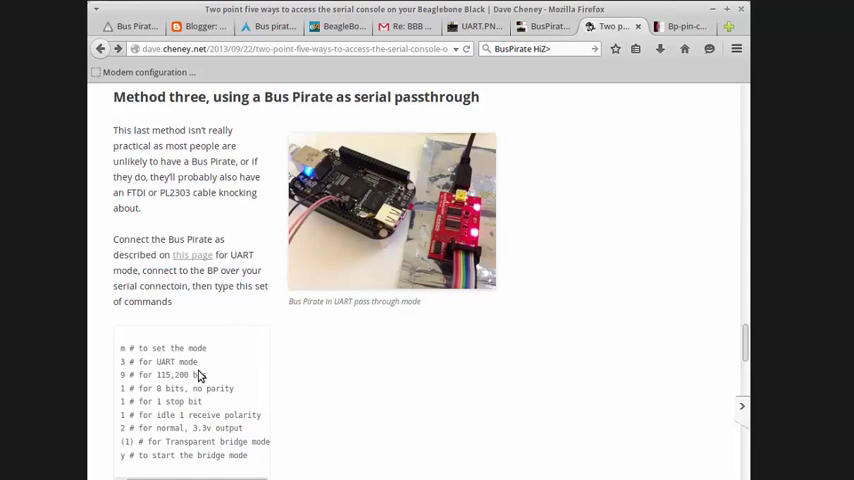
pyautogui.moveTo(156, 360)
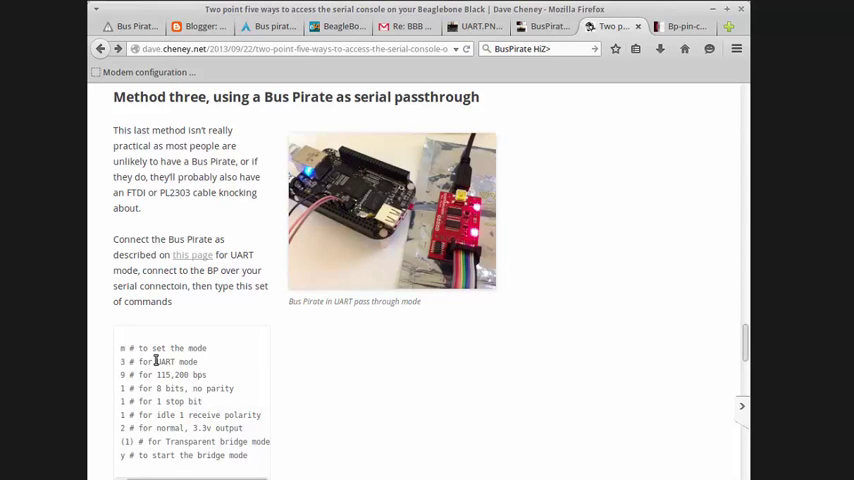
pyautogui.moveTo(304, 272)
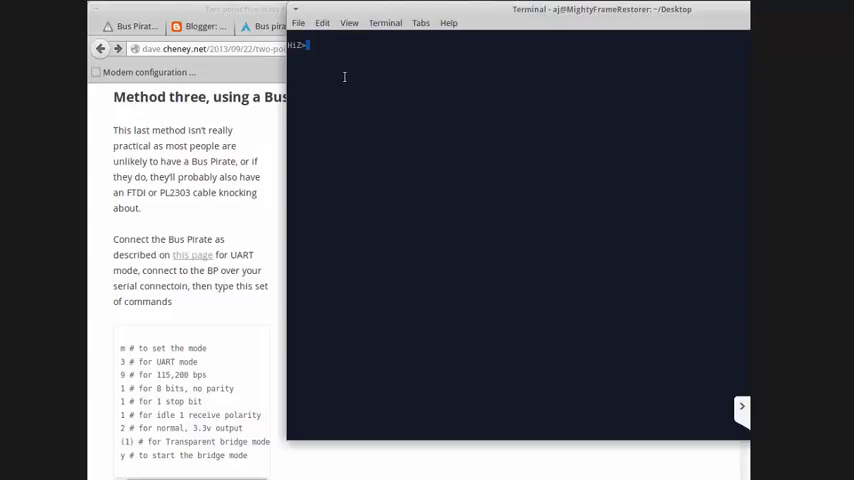
# Step: Put the Bus Pirate in UART mode at 115200 baud, 8N1, idle-high polarity, normal output
pyautogui.write('m')
pyautogui.write('3')
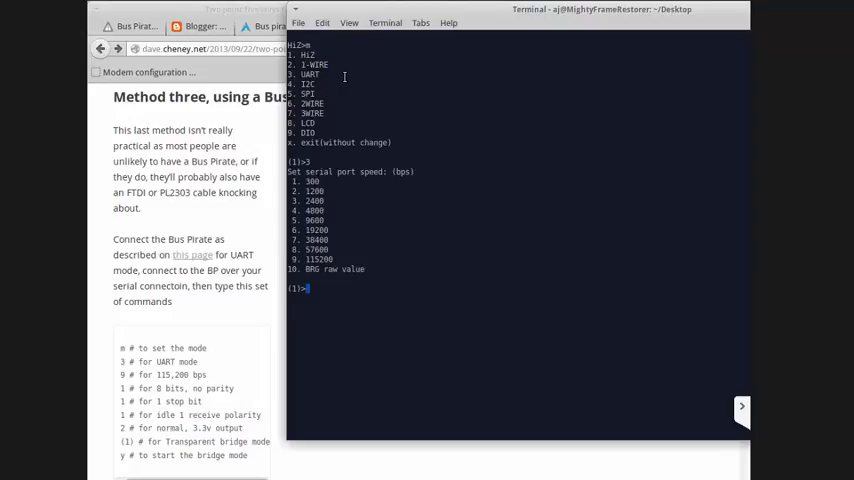
pyautogui.write('9')
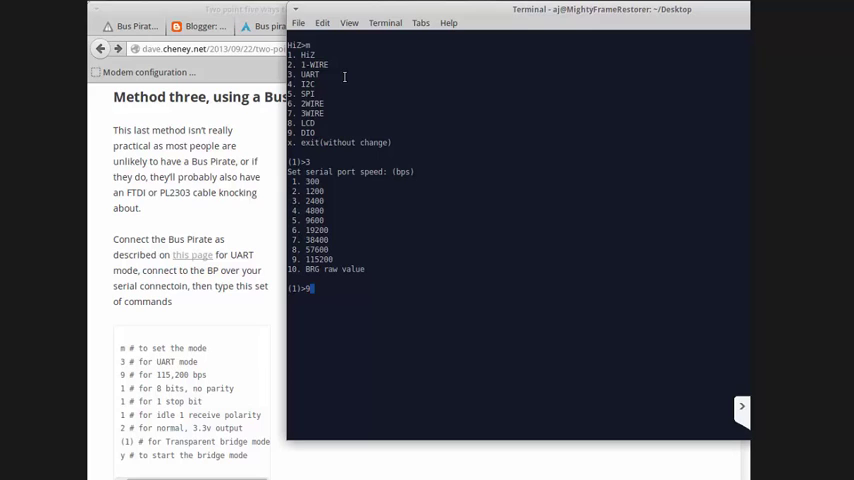
pyautogui.press('Return')
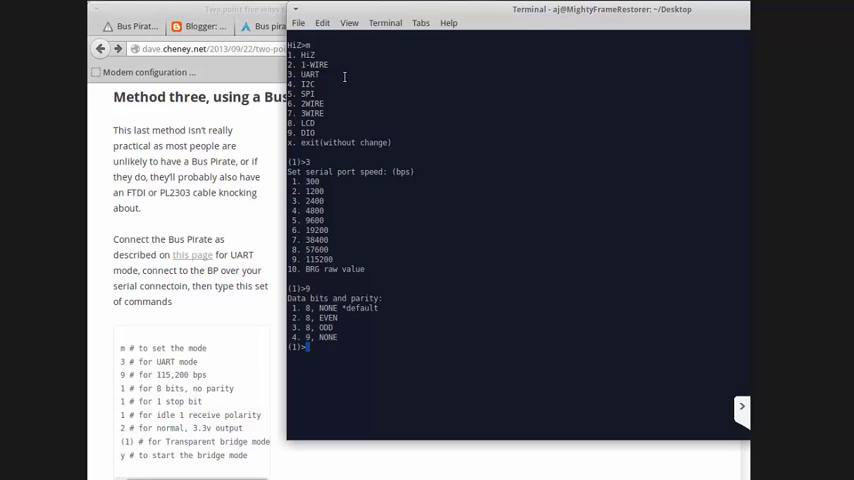
pyautogui.write('1')
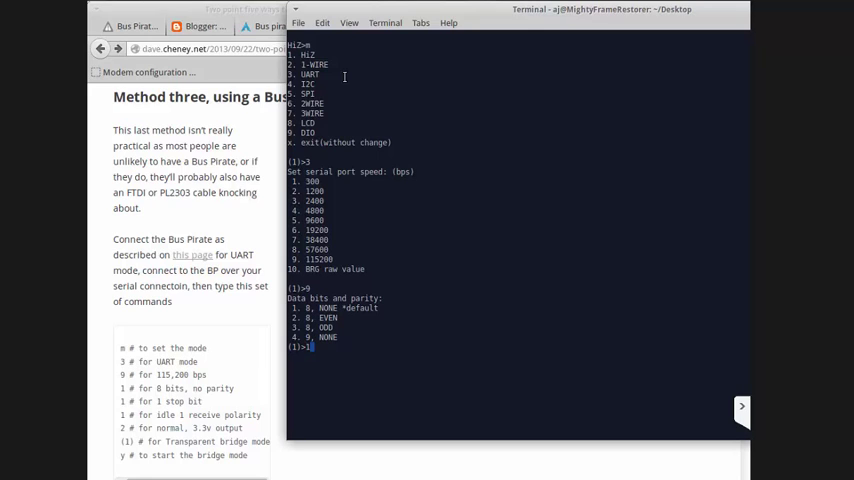
pyautogui.write('1')
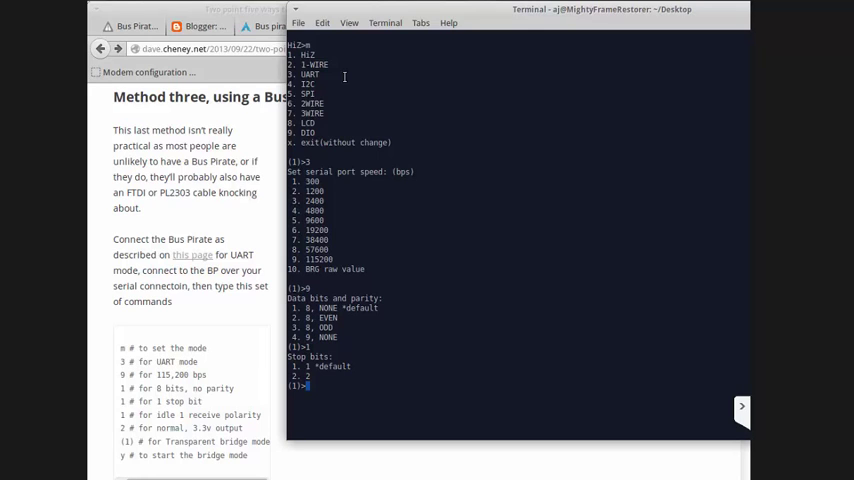
pyautogui.write('1')
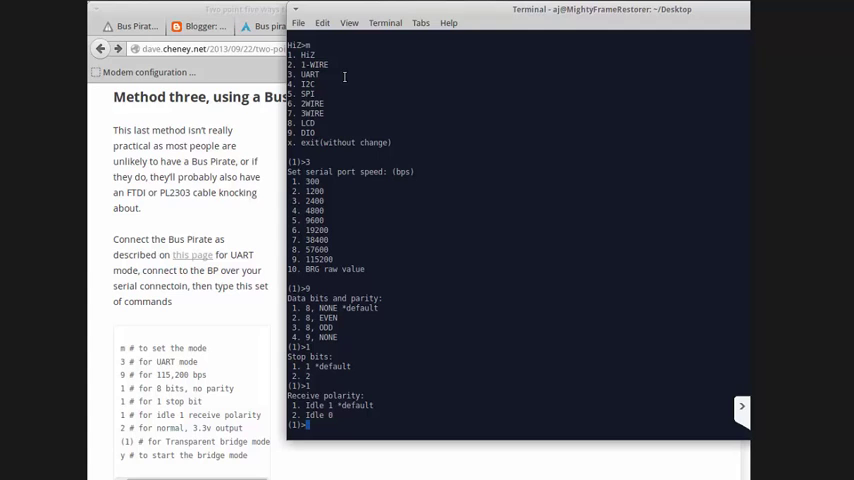
pyautogui.write('1')
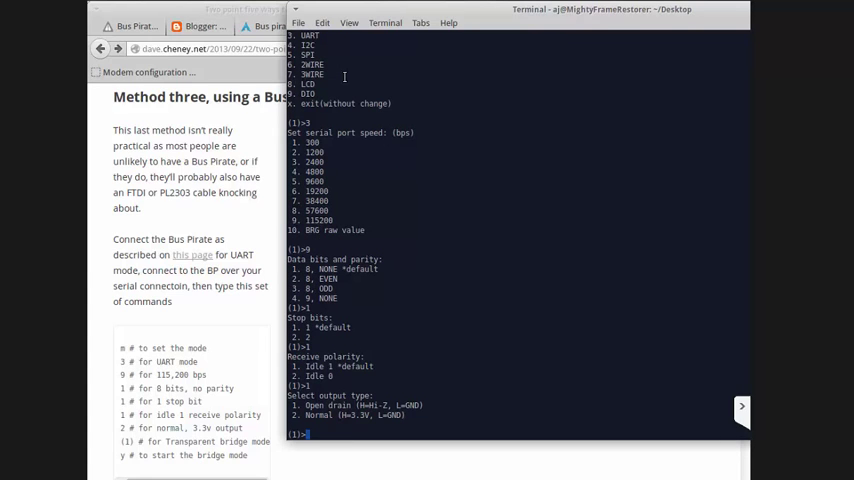
pyautogui.write('2')
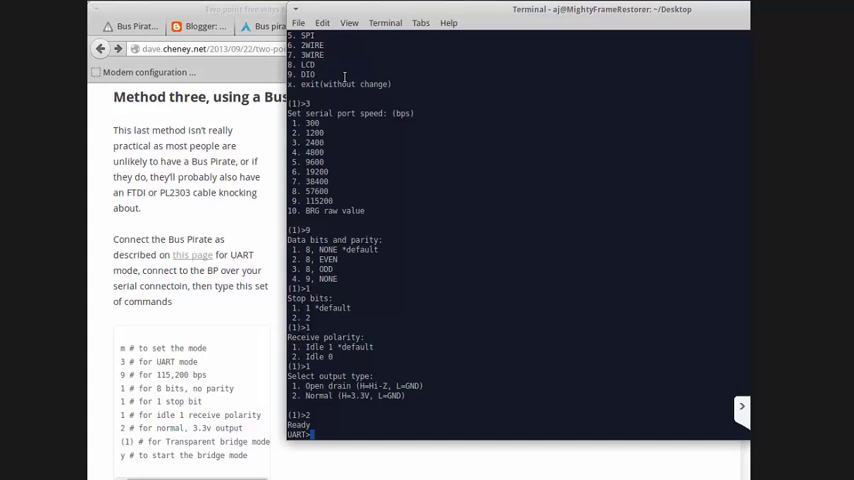
pyautogui.moveTo(86, 372)
pyautogui.write('(1')
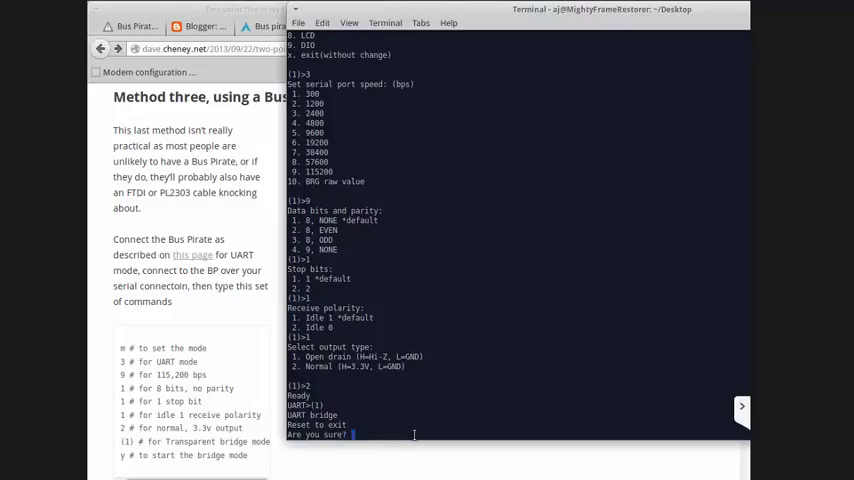
# Step: Answer y to start the transparent UART bridge
pyautogui.write('y')
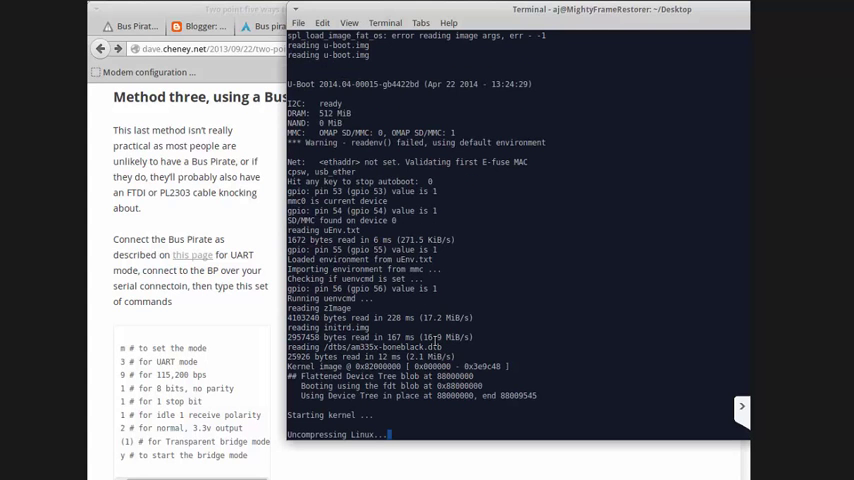
# Step: Scroll the screen session to watch the BeagleBone Black's U-Boot and kernel boot log
pyautogui.scroll(-3)
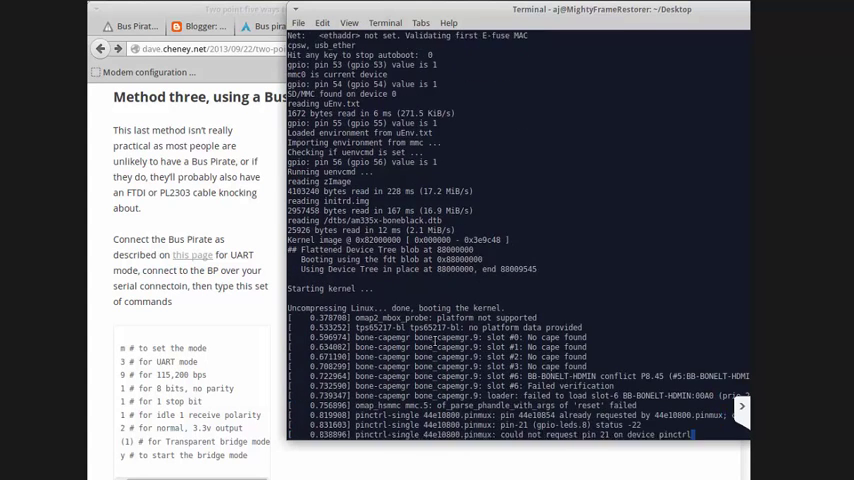